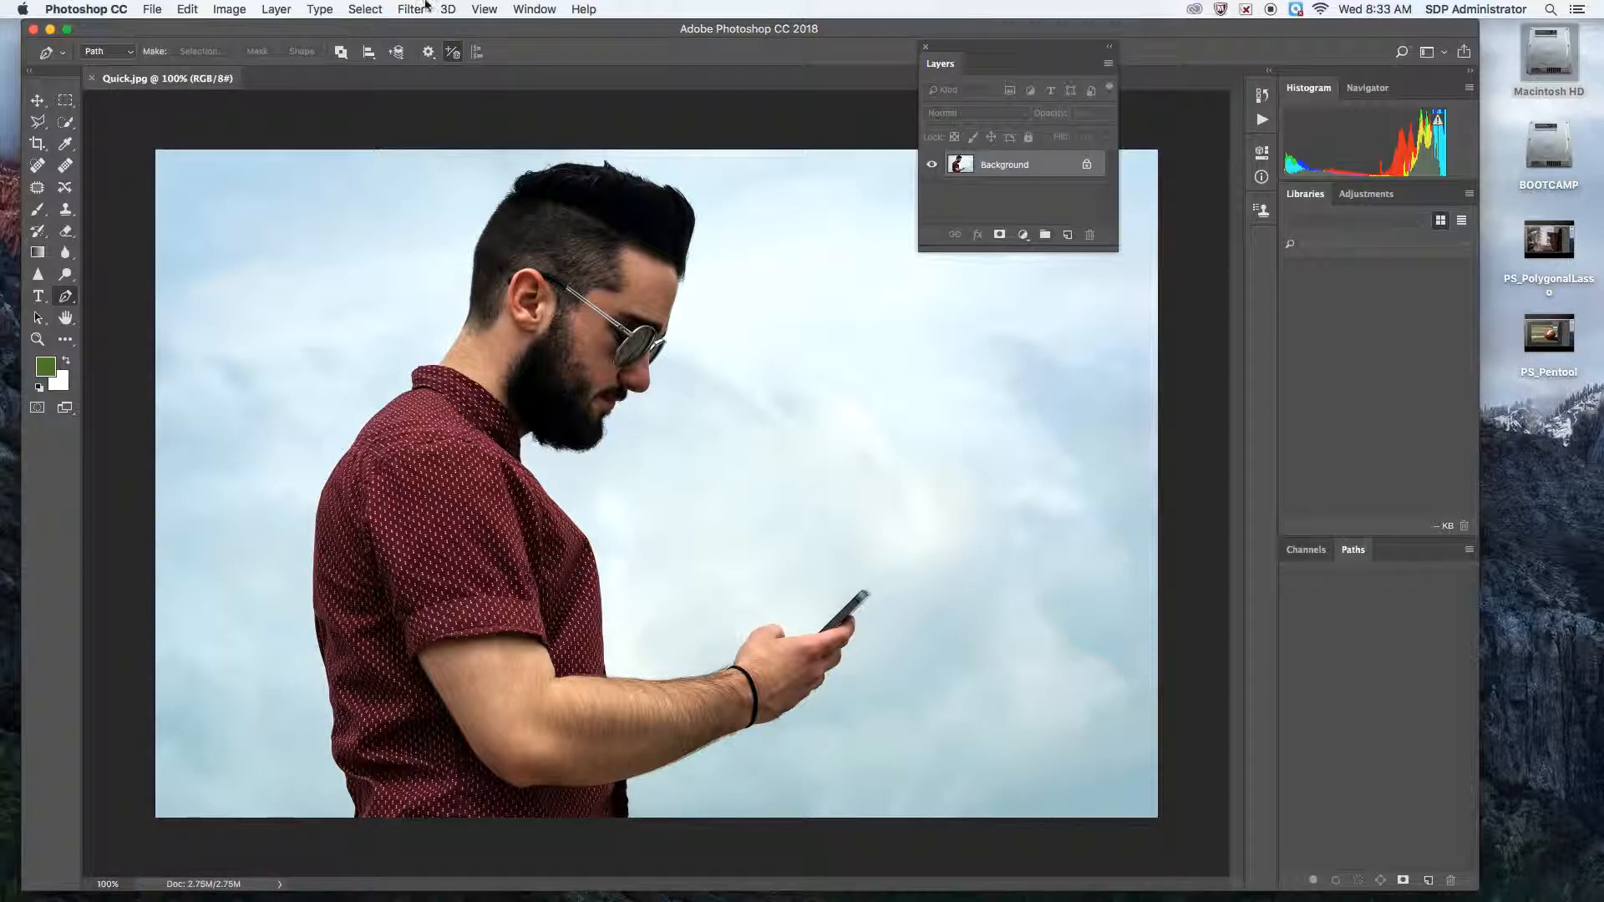
- Switch the interface to the Photography workspace layout
click(533, 10)
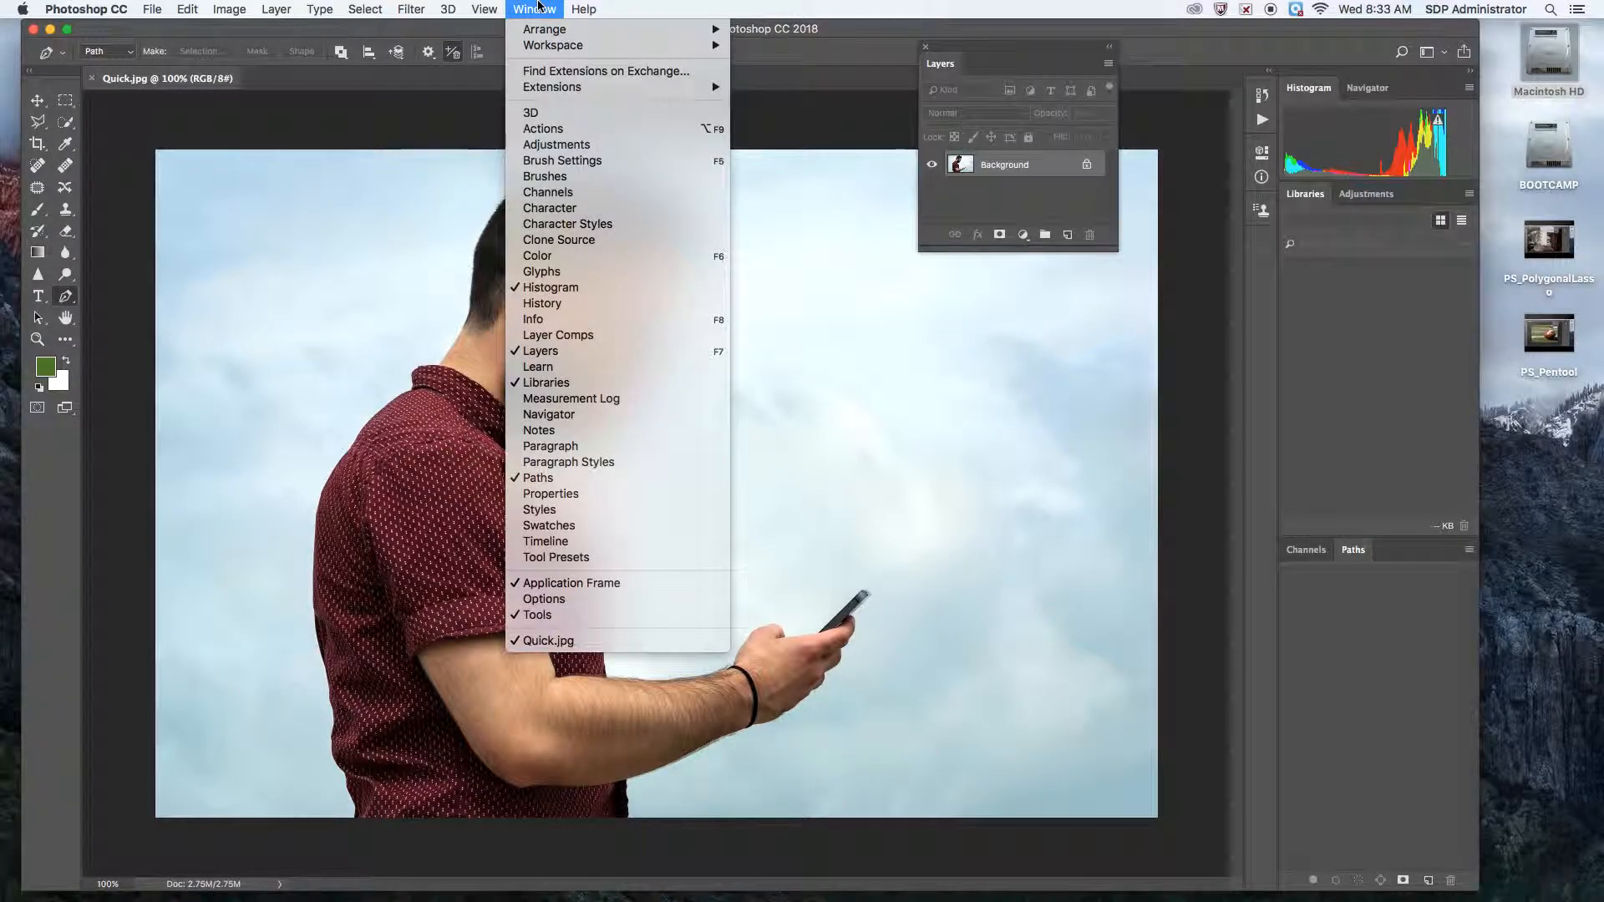
mouse_move(553, 45)
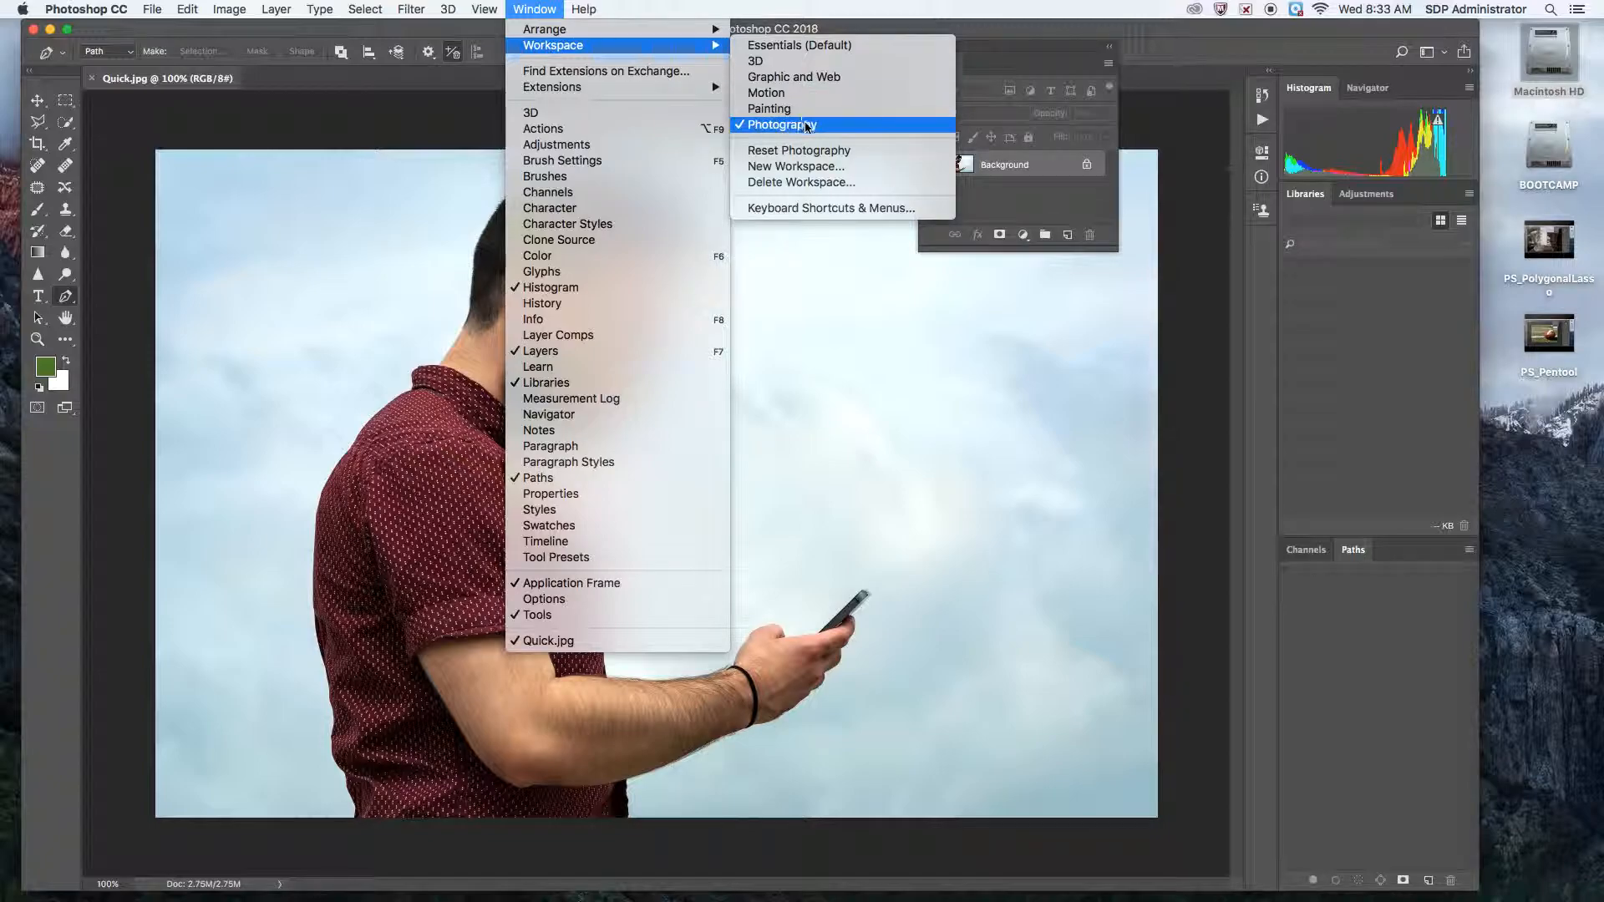
click(781, 123)
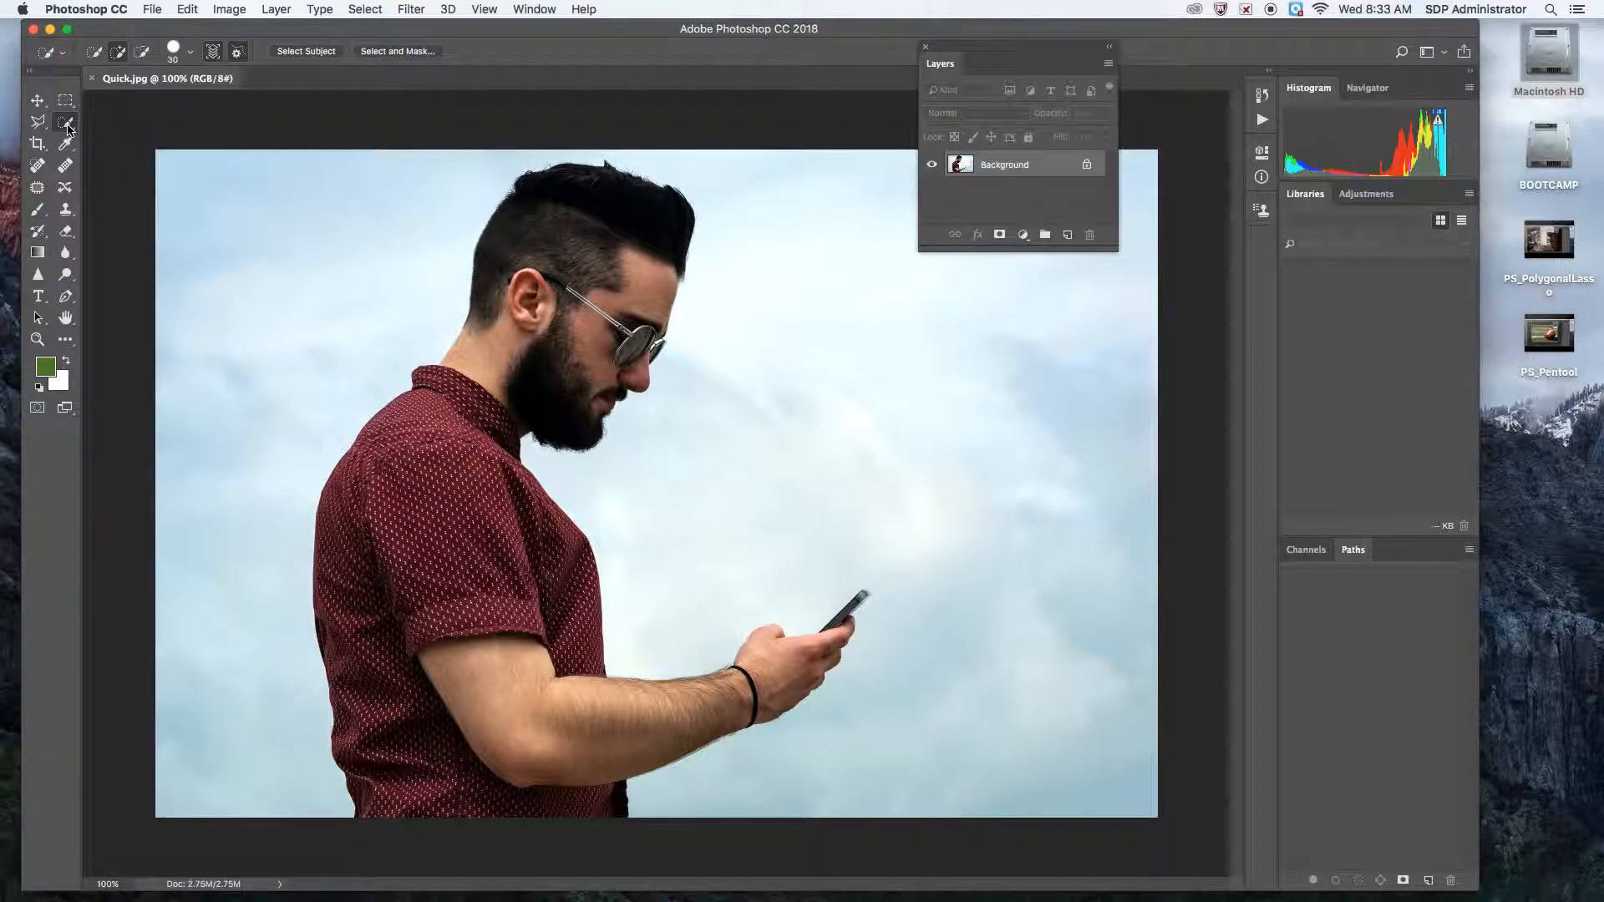
mouse_move(304, 51)
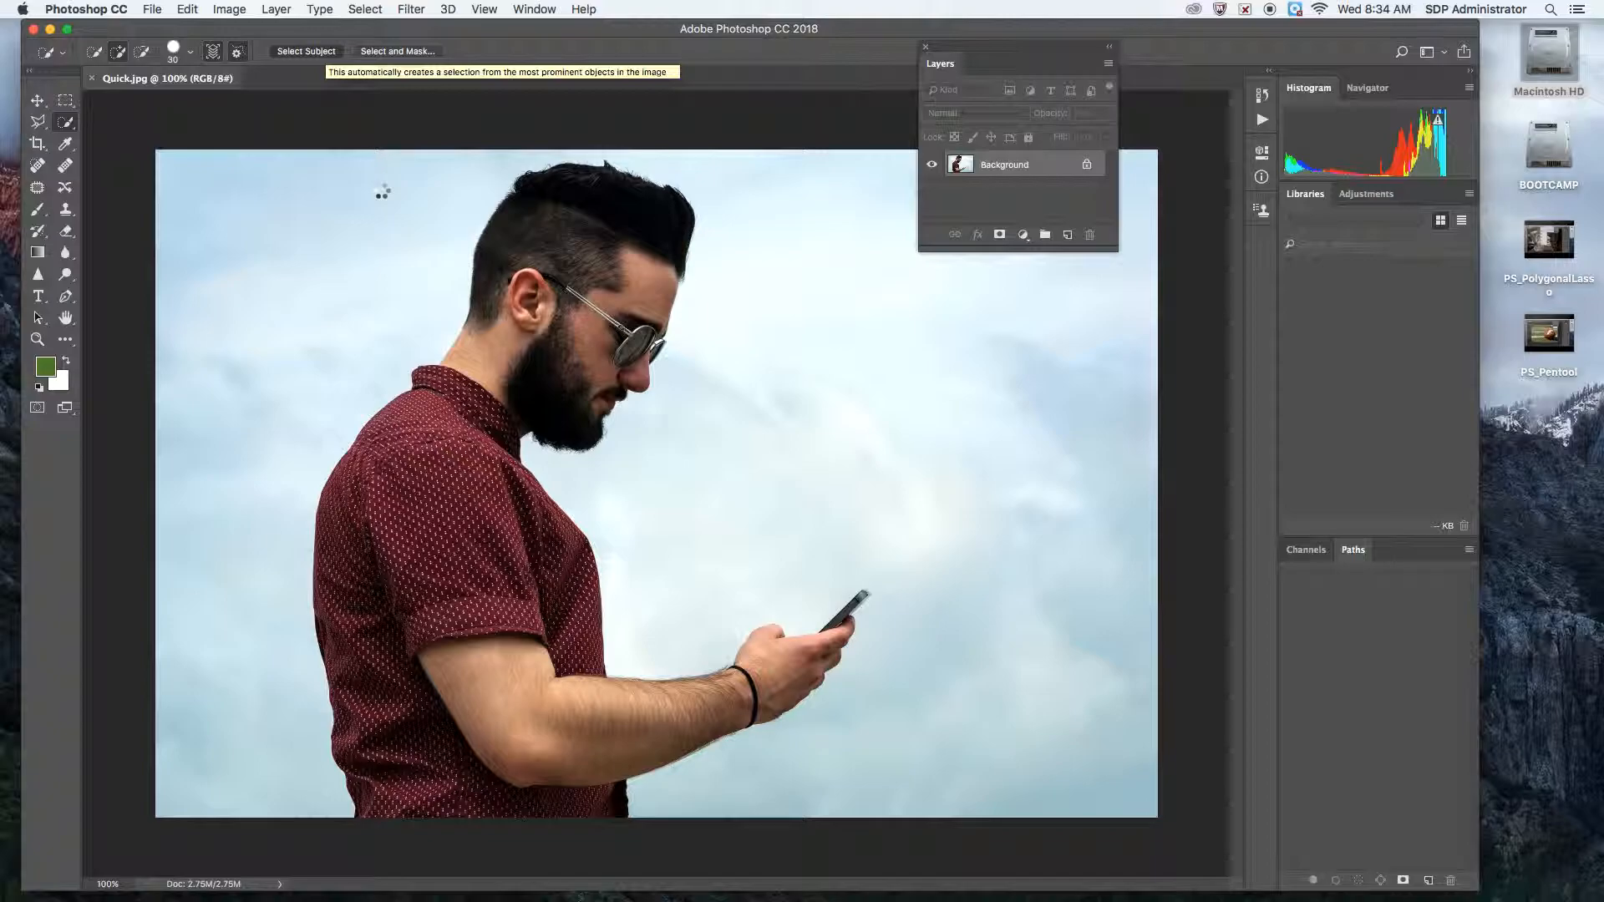
- Paint over the man with Quick Selection to separate him from the sky
click(304, 52)
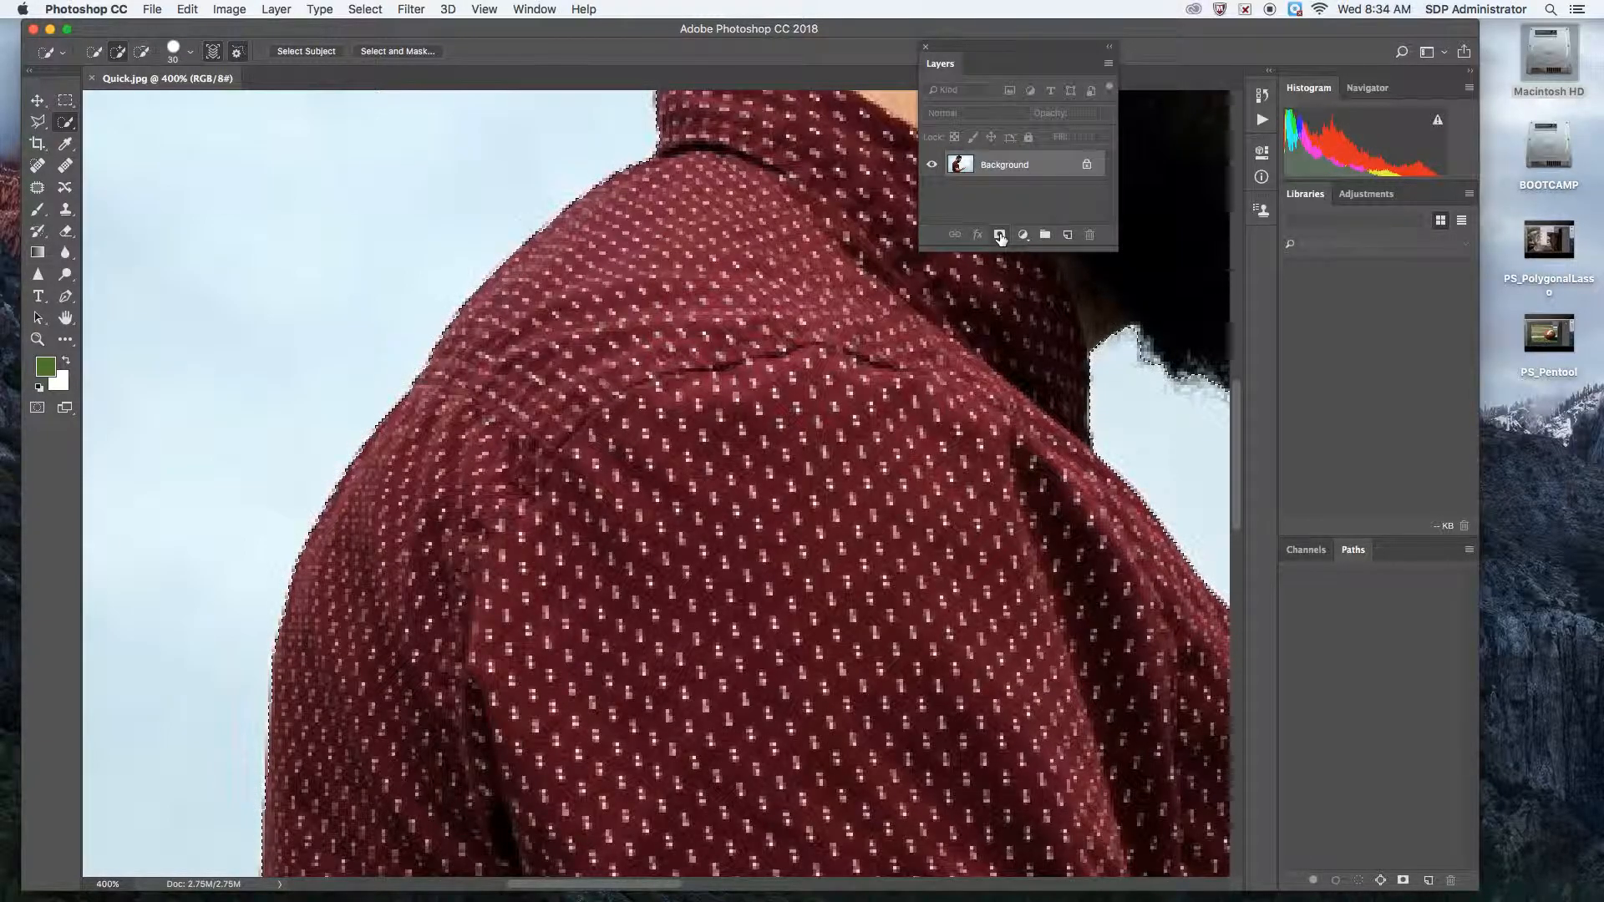
click(999, 234)
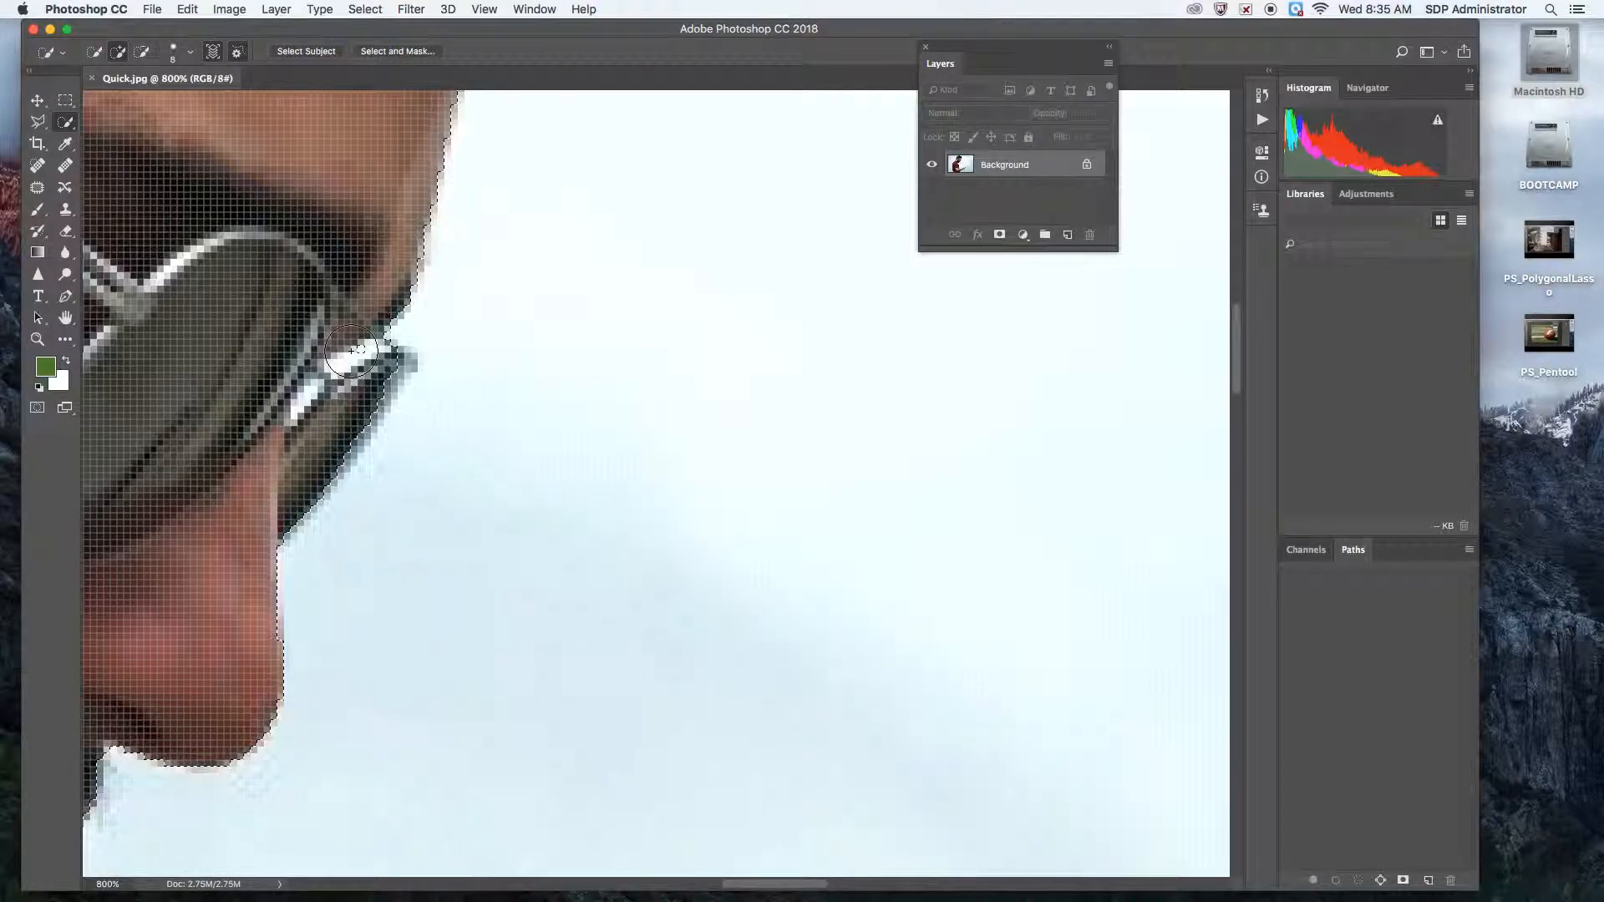
- Refine the selection edge around the sunglasses and along the hair
click(358, 351)
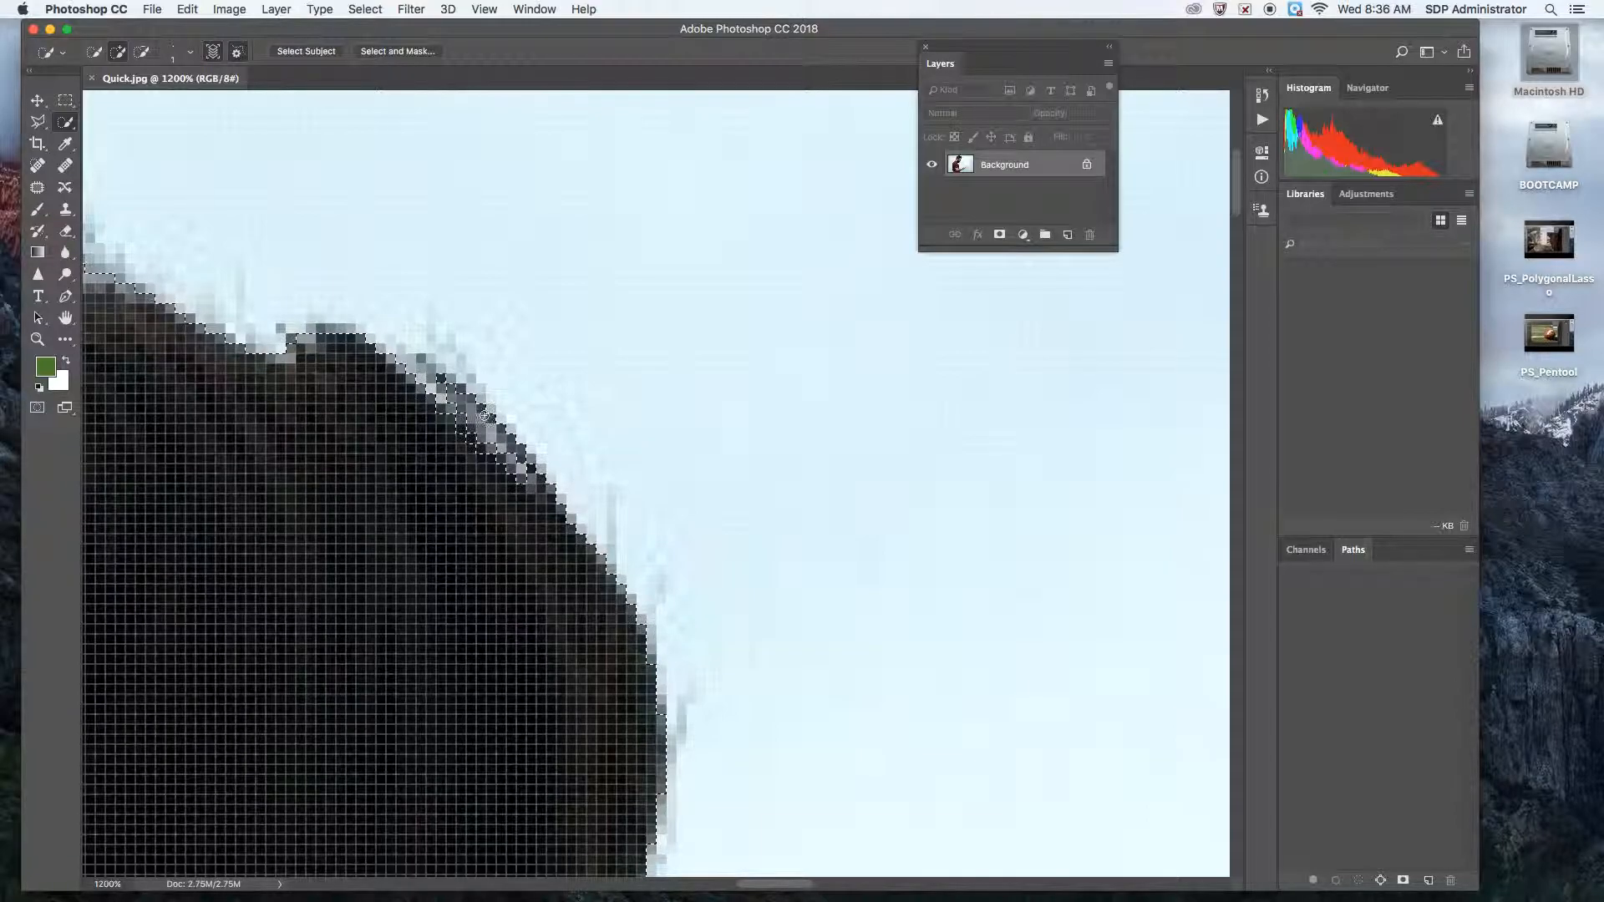
click(484, 10)
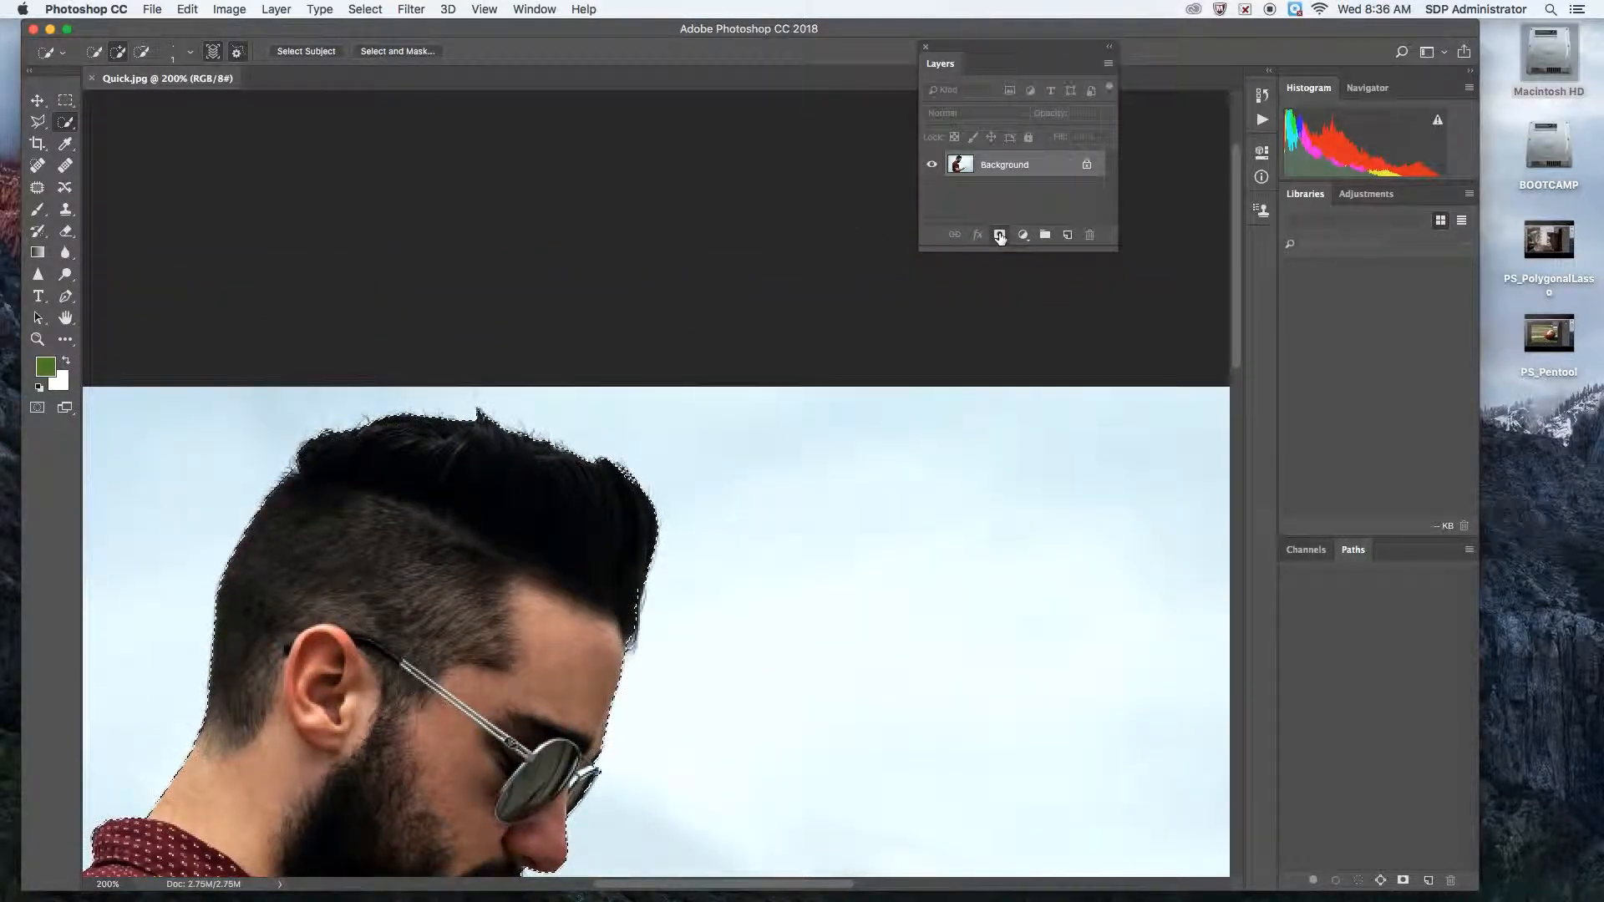
- Add a layer mask so only the selected man remains on transparency
click(1000, 236)
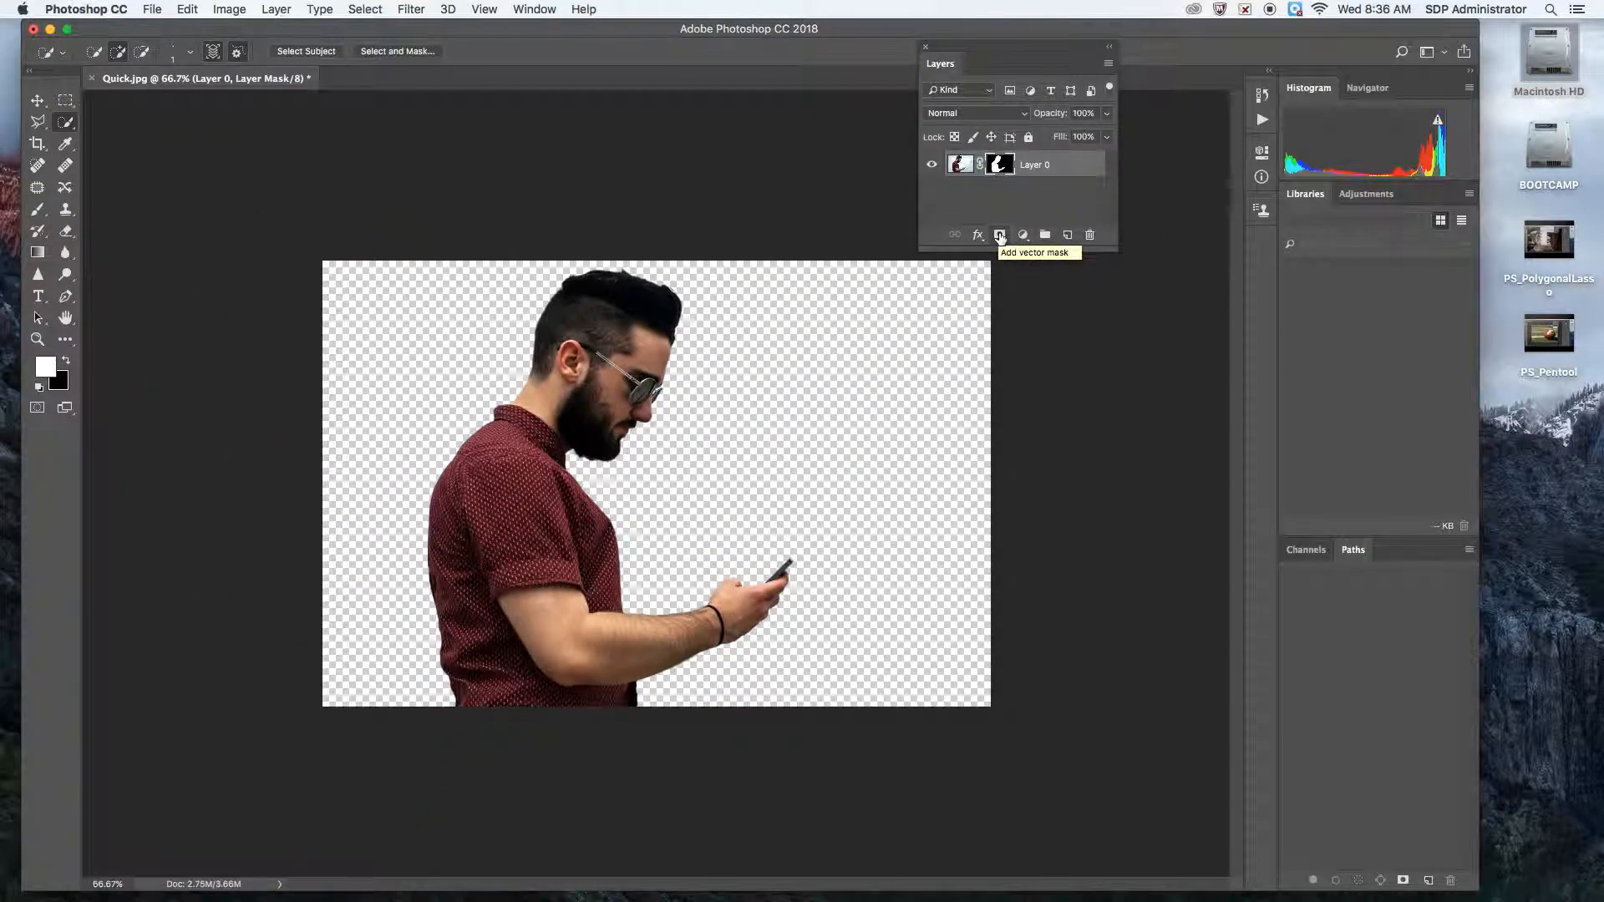